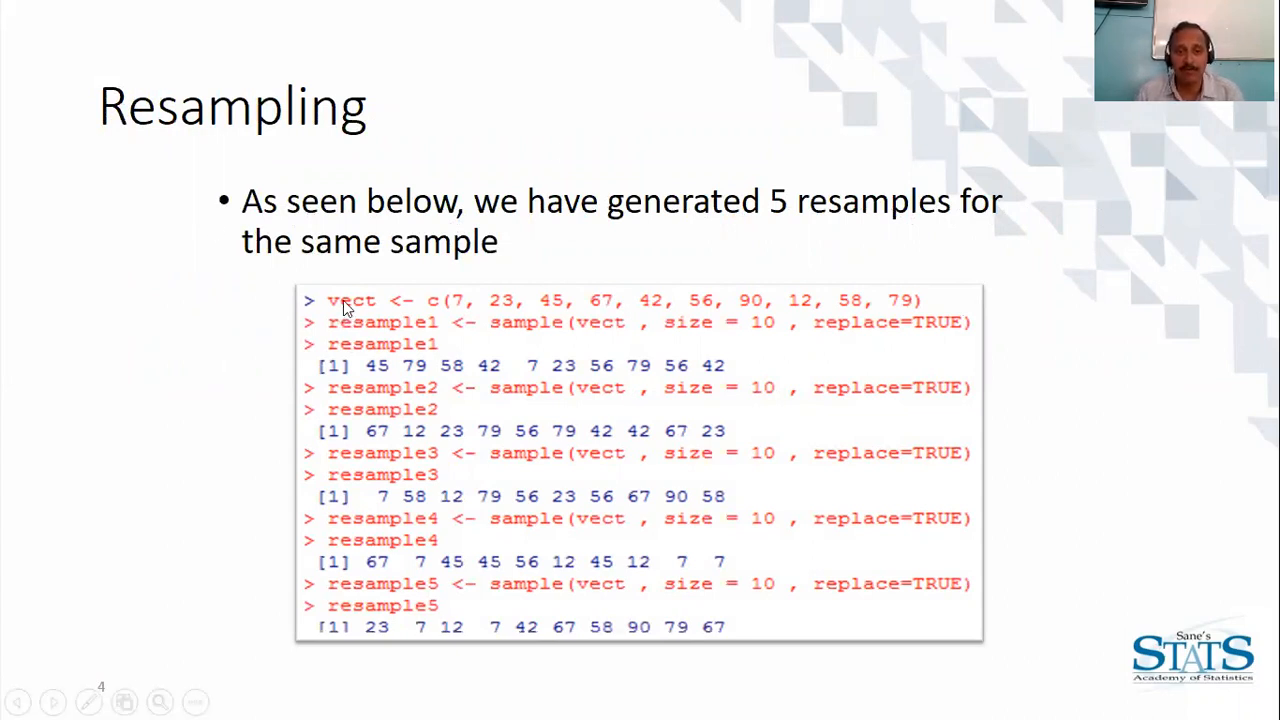
mouse_move(512, 318)
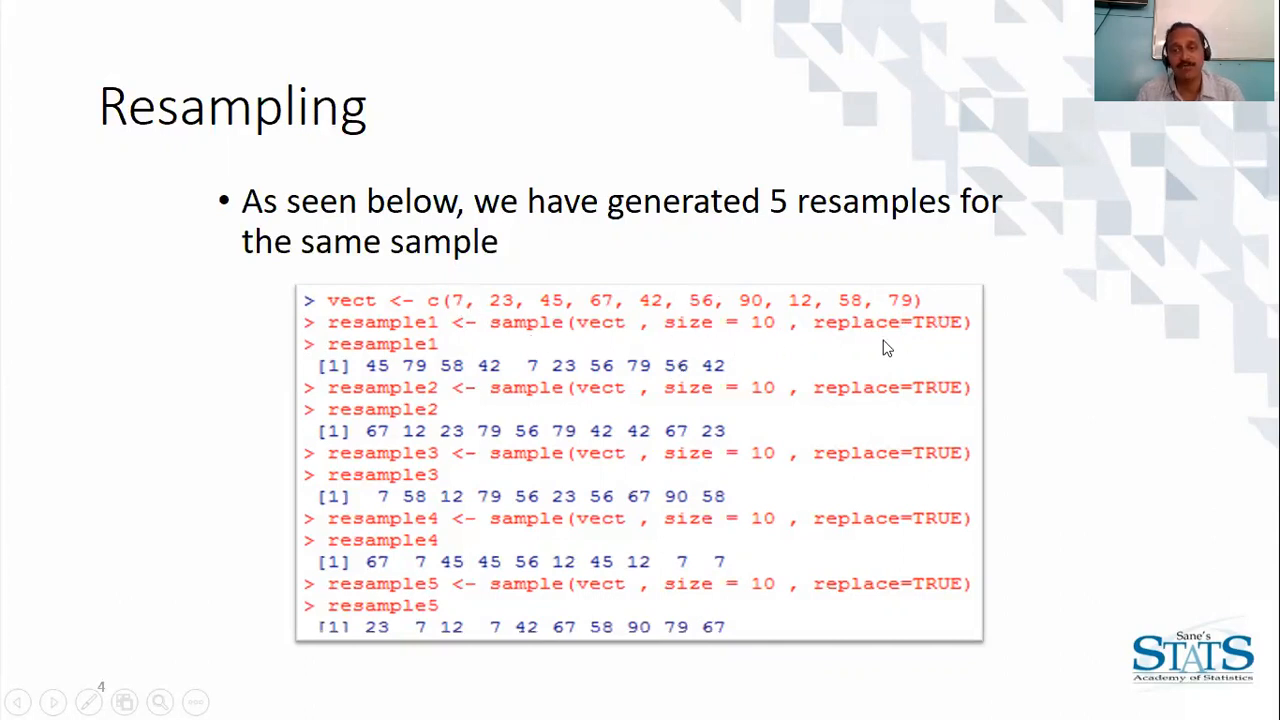
mouse_move(480, 332)
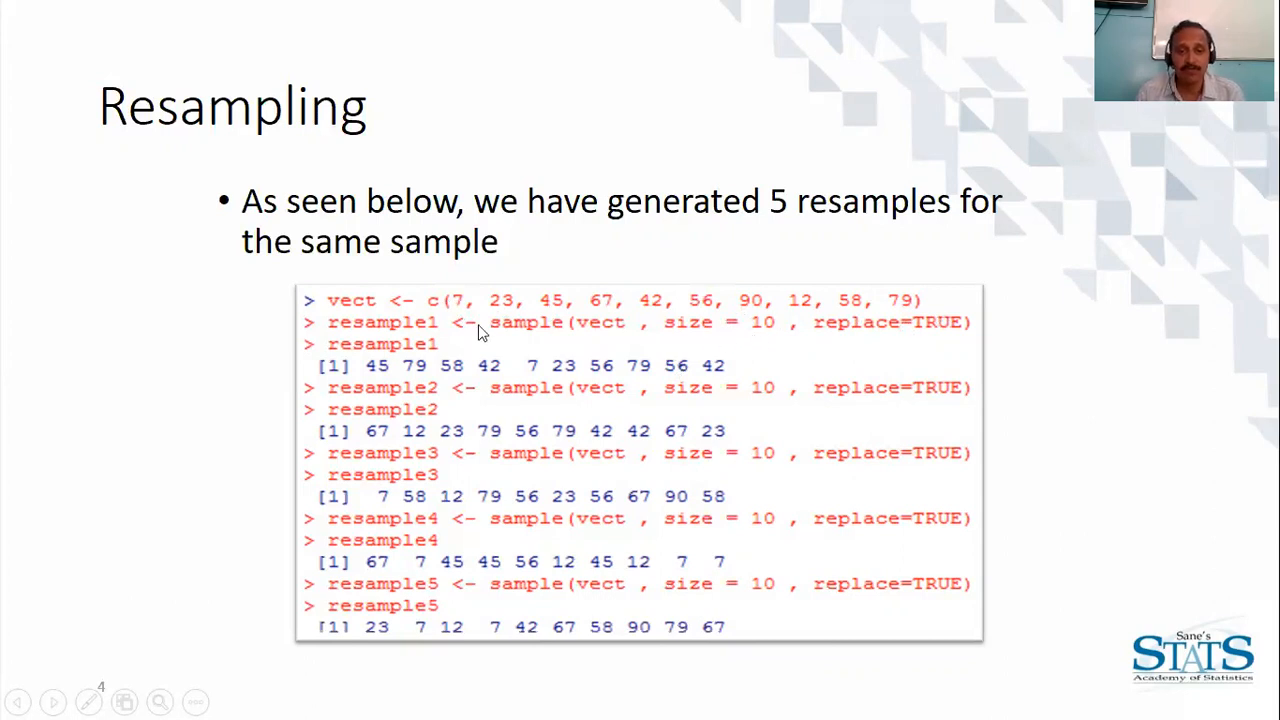
mouse_move(700, 384)
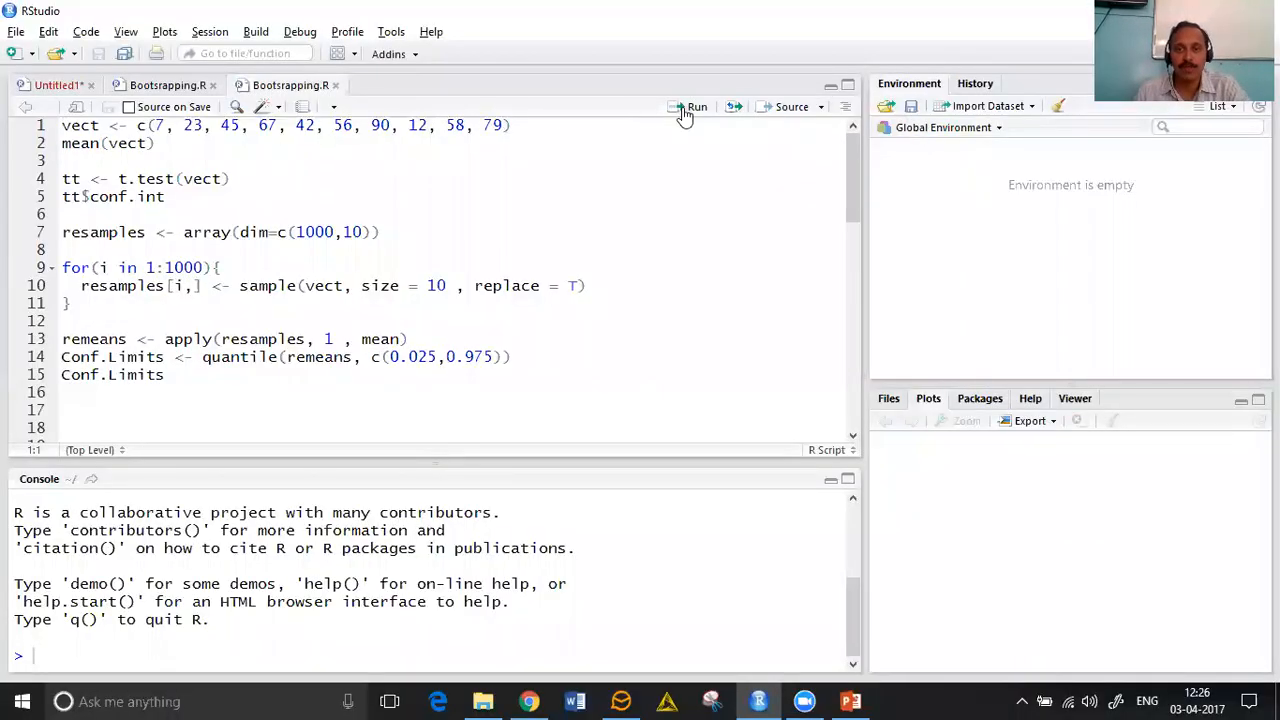
Define vect, print its mean 47.9, and print the t-test interval 28.10 to 67.70.
left_click(692, 108)
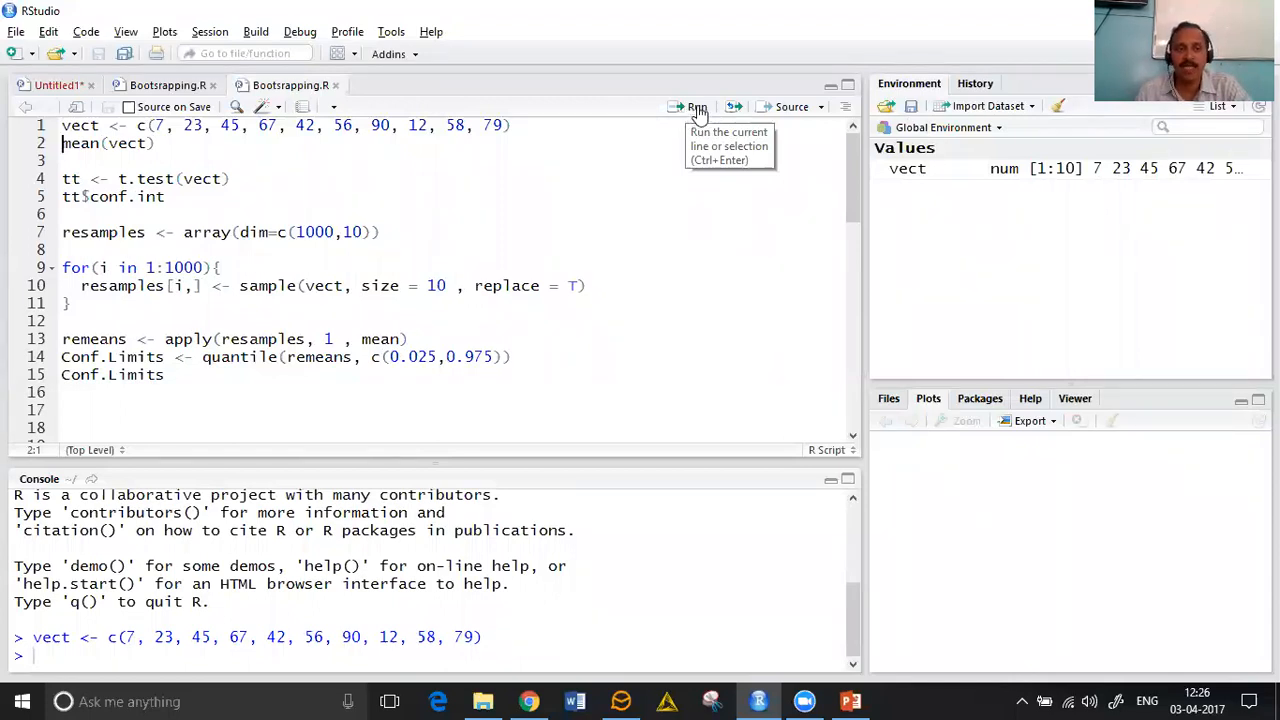
left_click(696, 108)
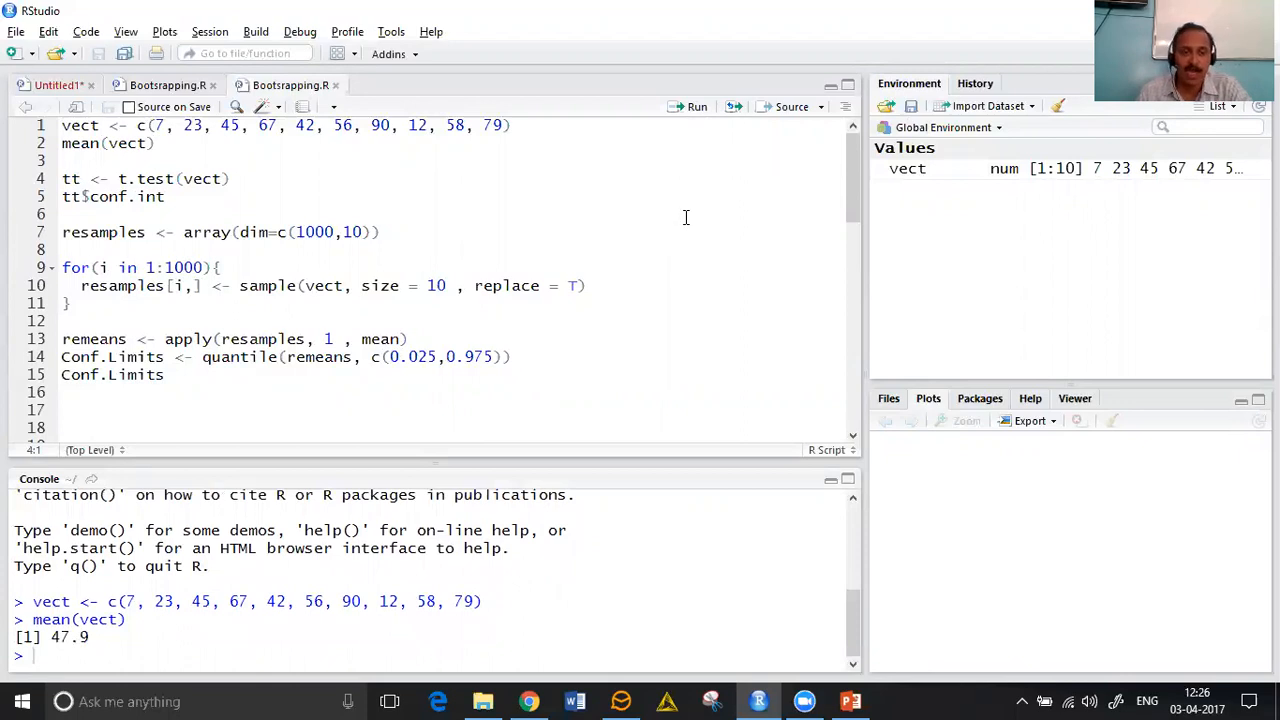
mouse_move(710, 100)
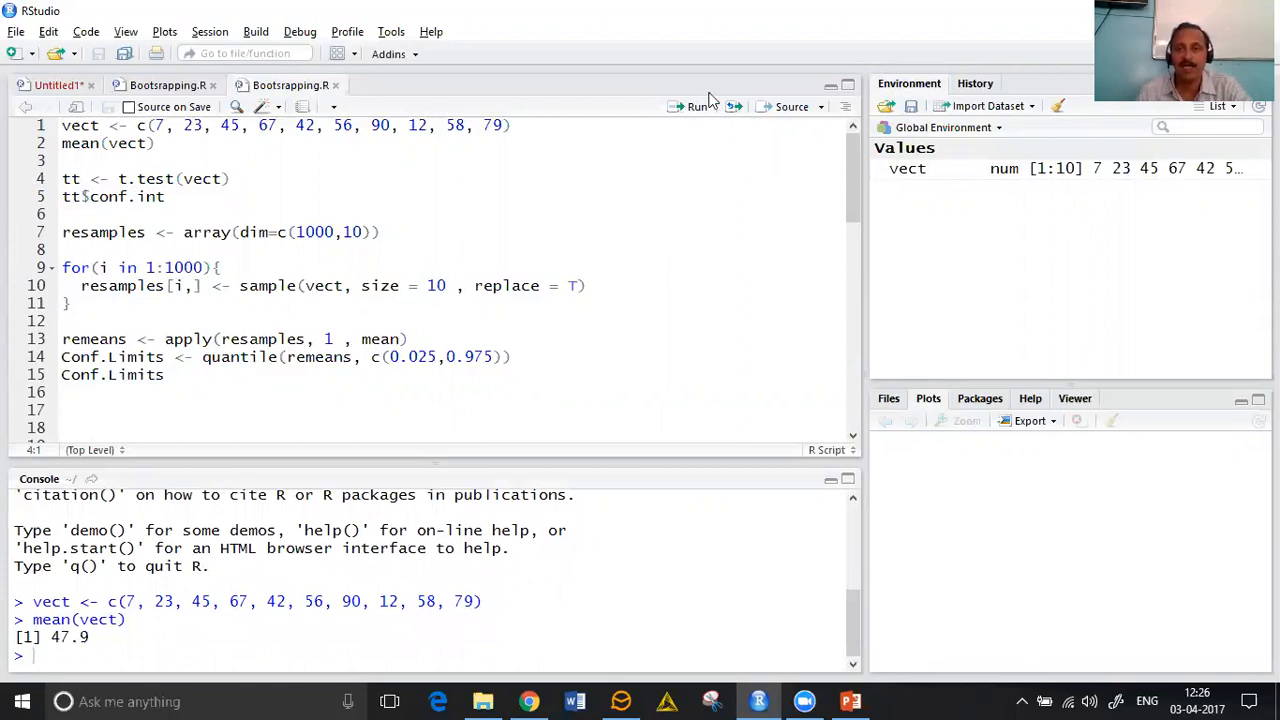
mouse_move(696, 108)
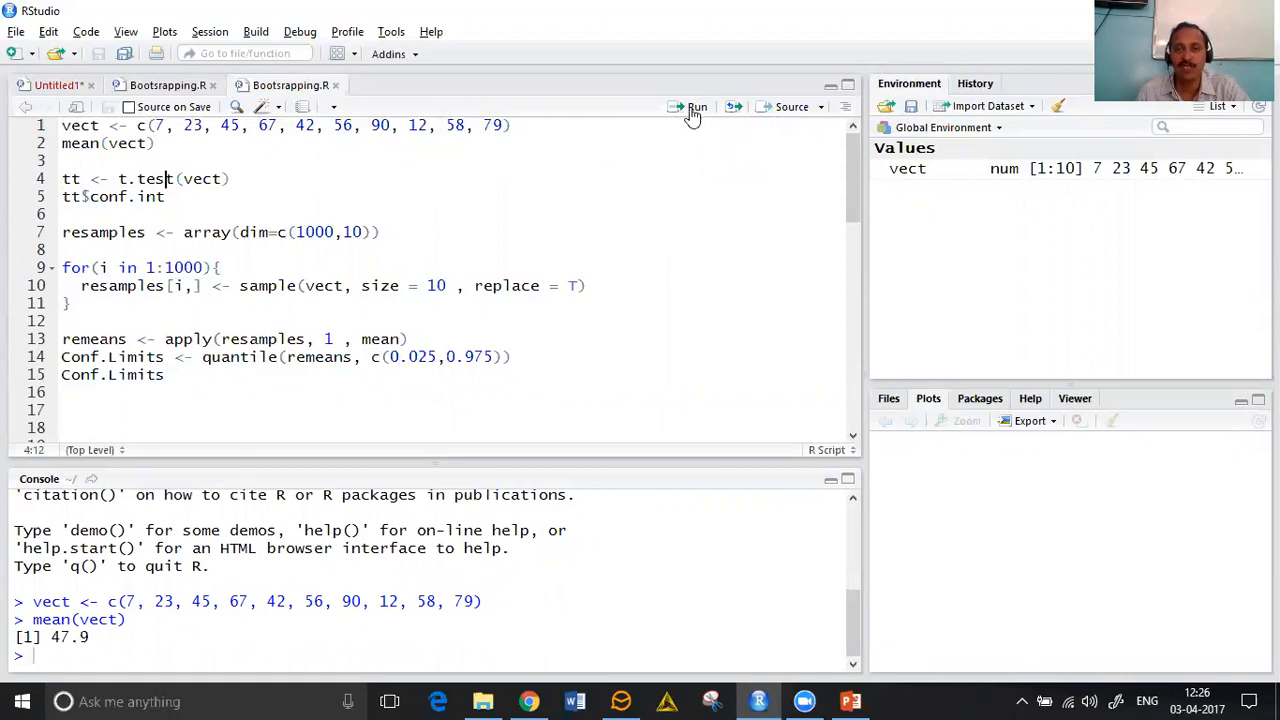
left_click(692, 108)
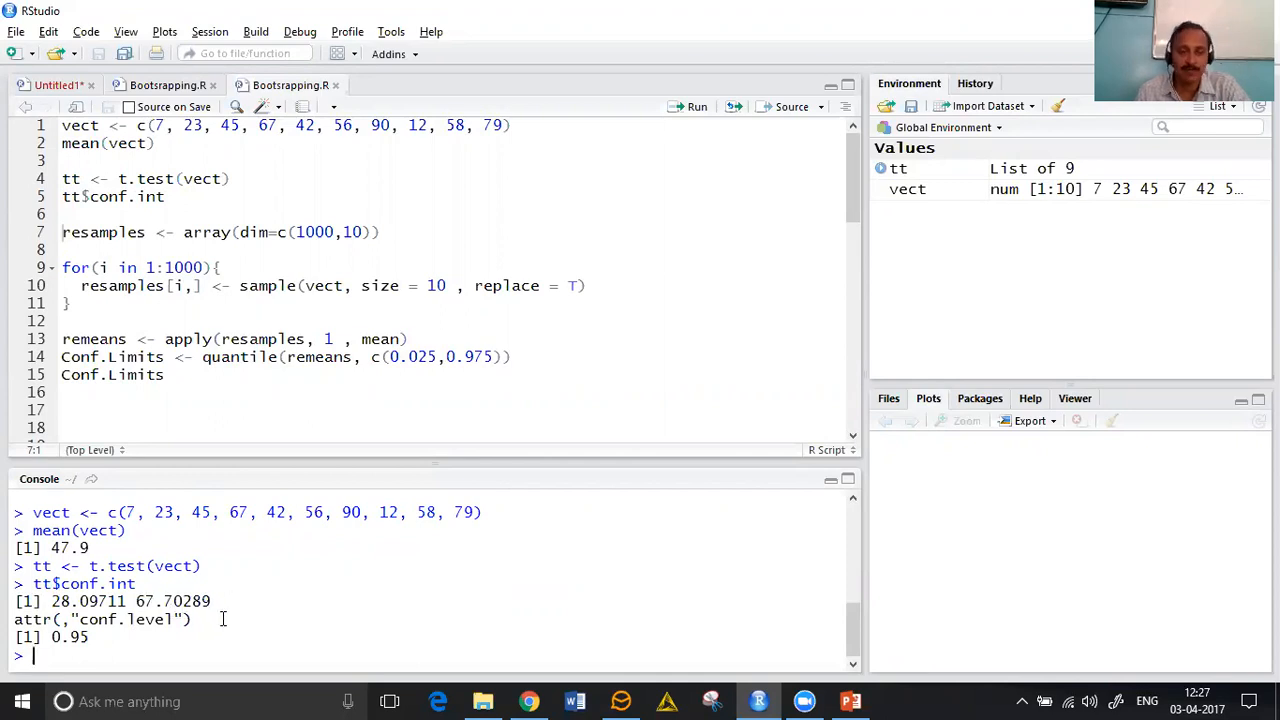
Run resamples <- array(dim=c(1000,10)) to allocate the empty resample array.
double_click(196, 600)
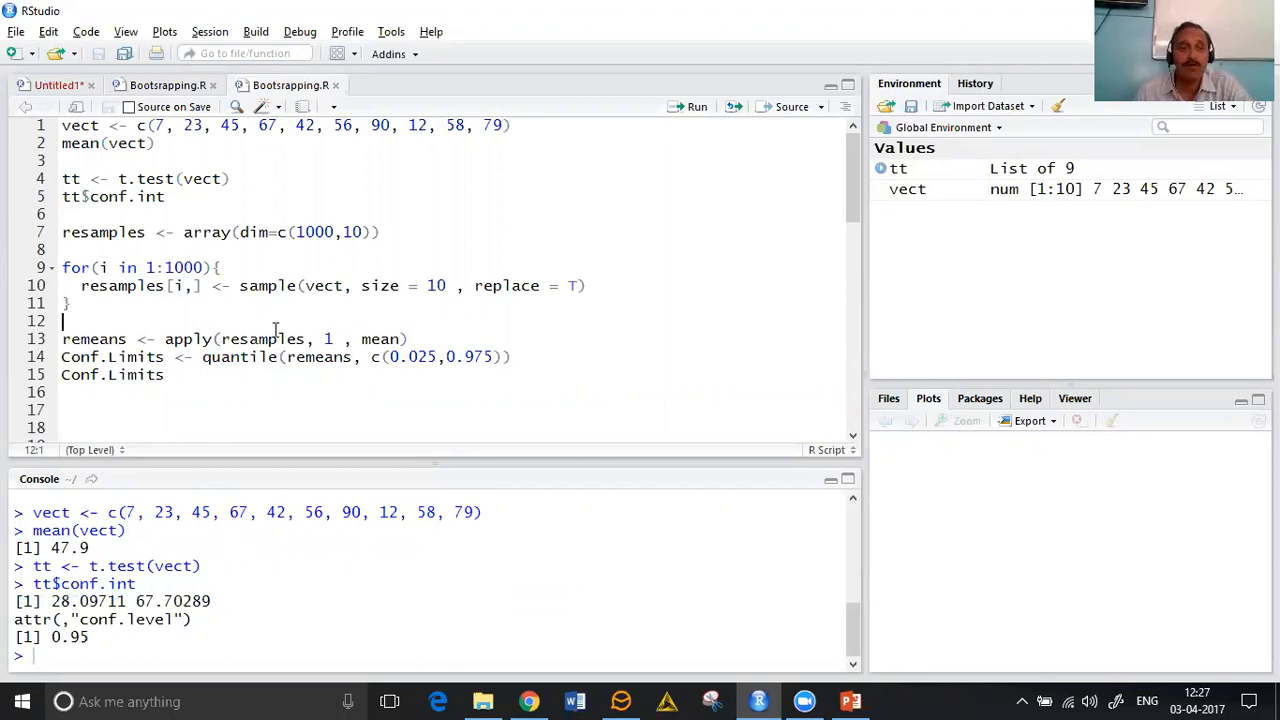
left_click(140, 268)
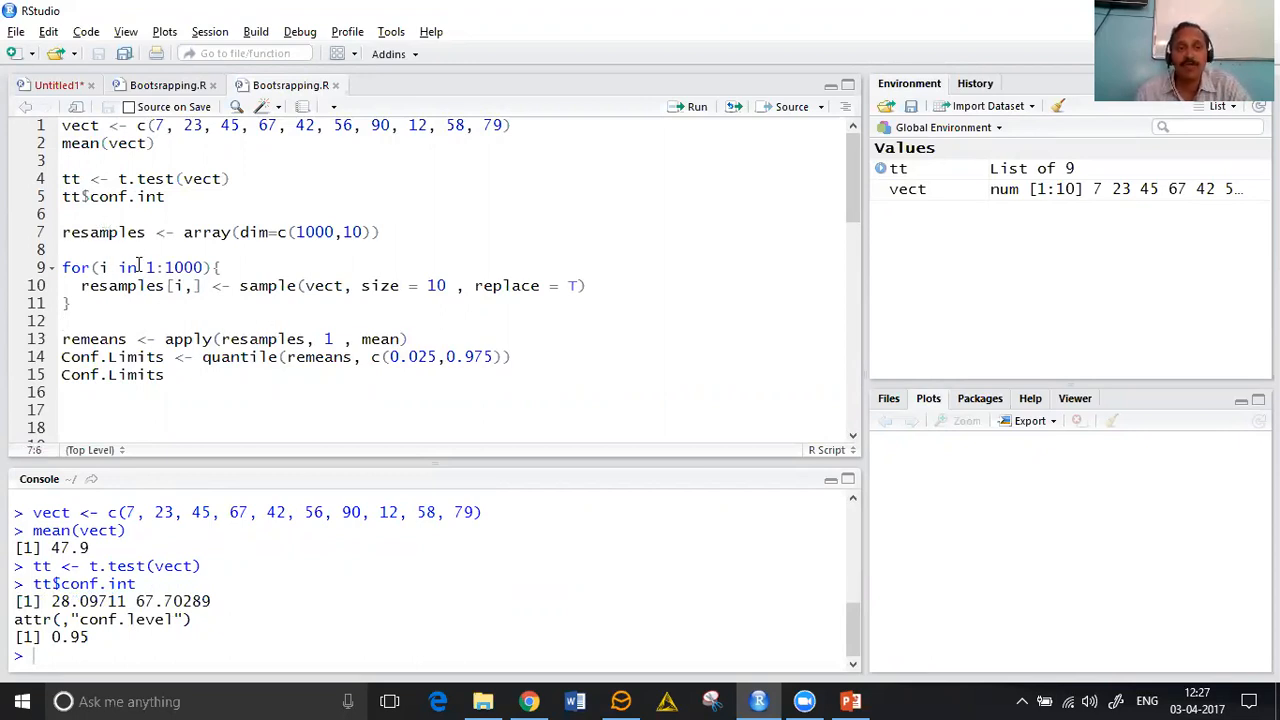
mouse_move(264, 250)
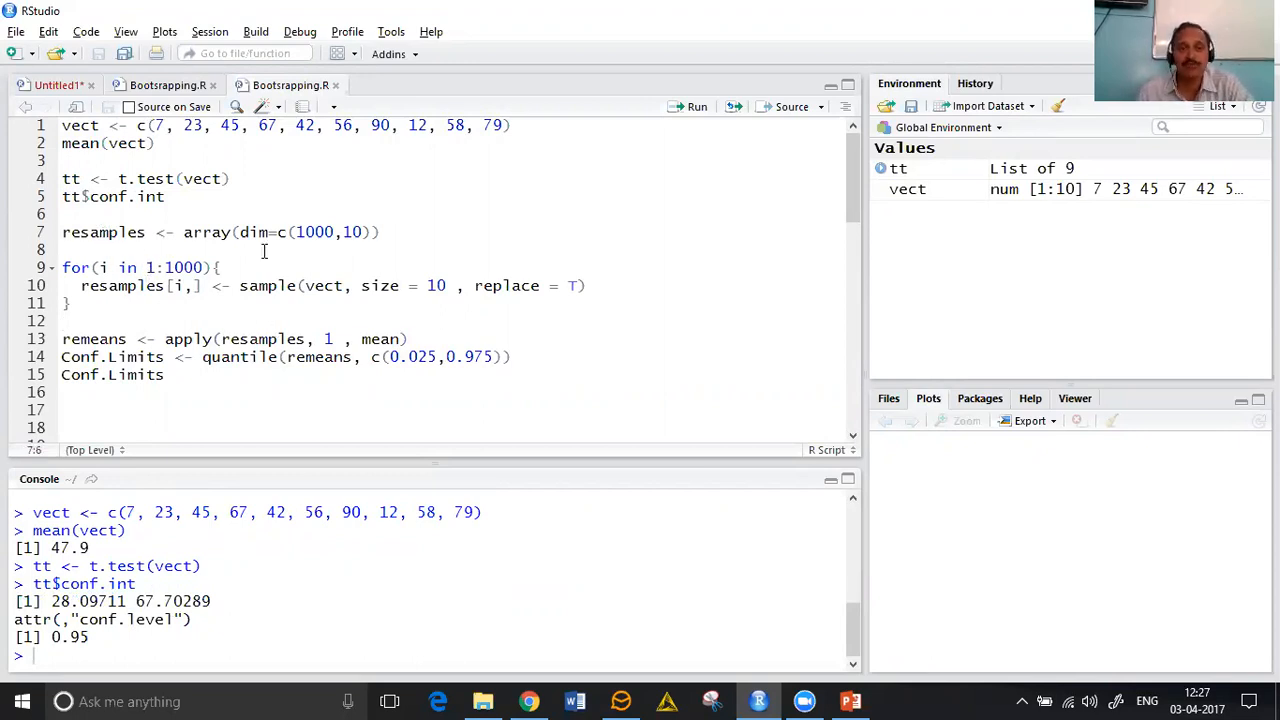
mouse_move(376, 252)
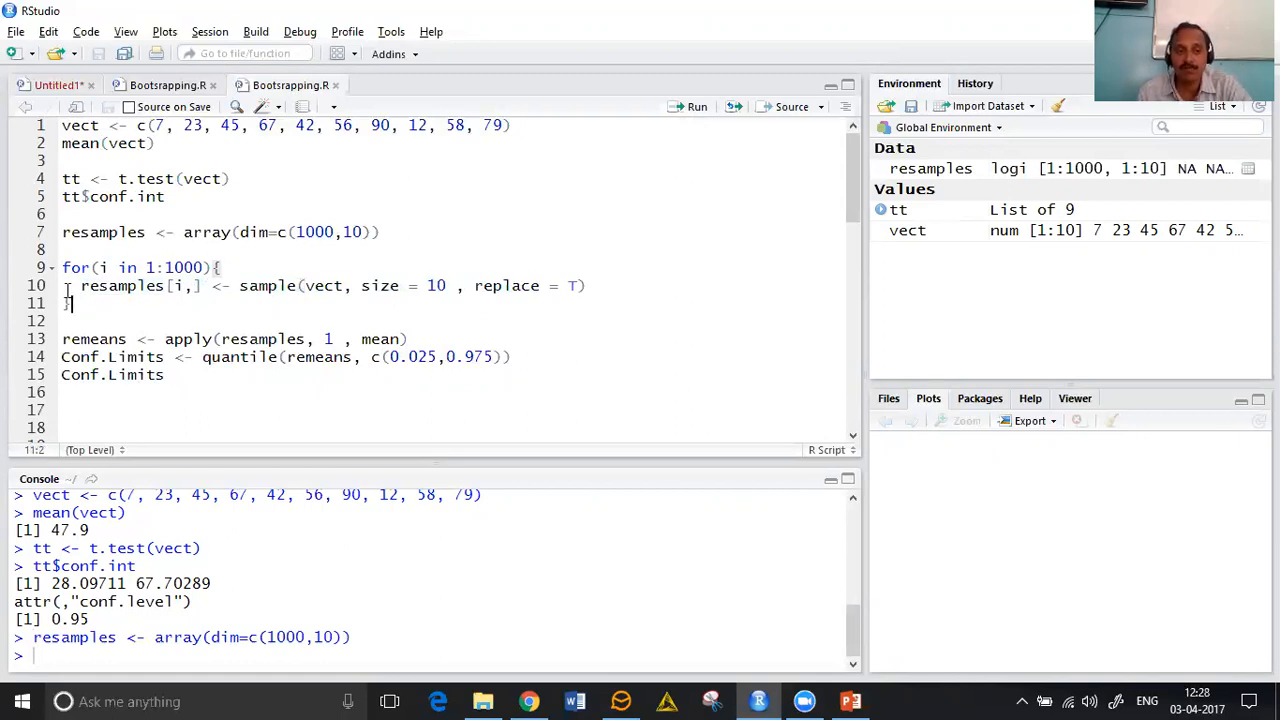
Run the for loop sampling vect with replacement 1000 times and view the resamples table.
left_click(696, 108)
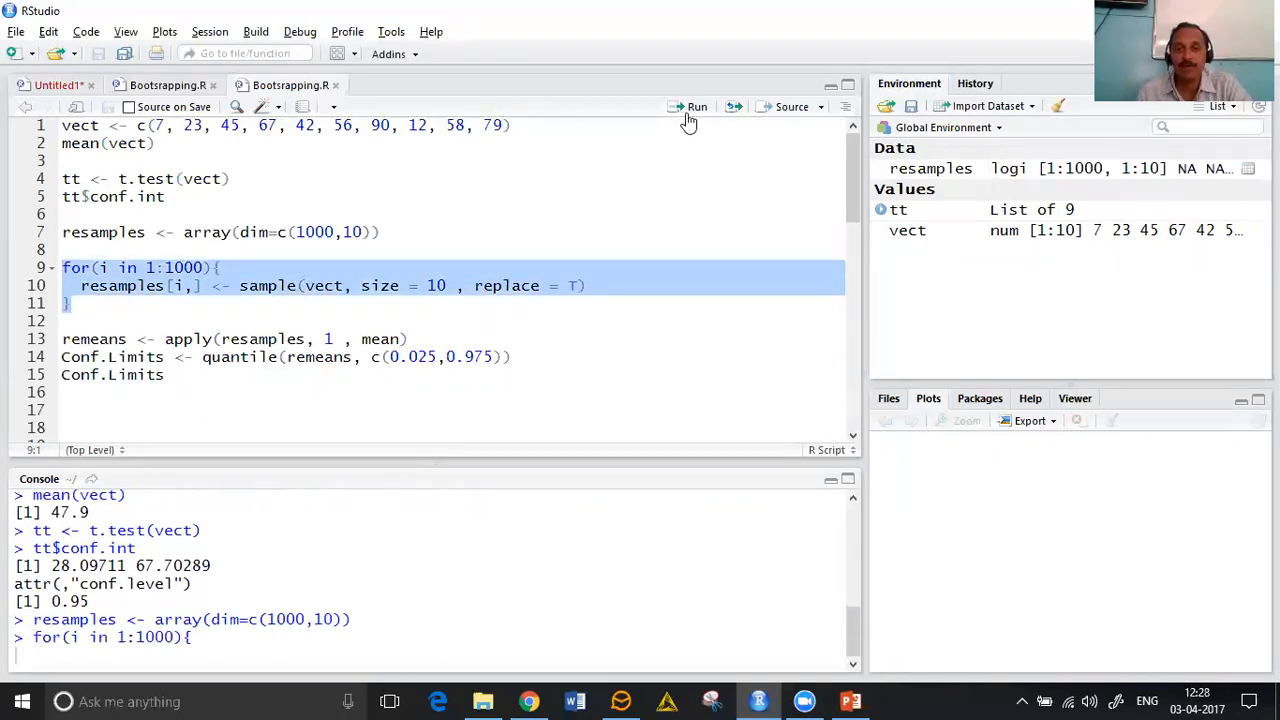
left_click(696, 108)
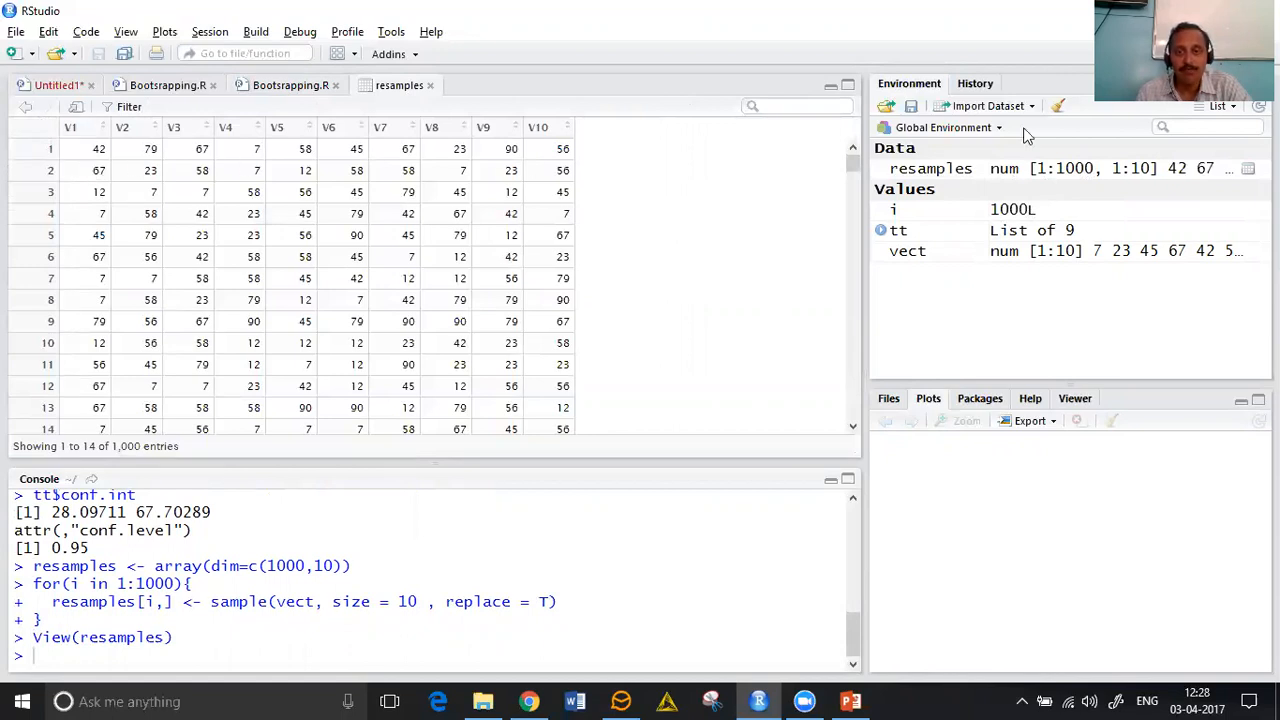
scroll("down", 3)
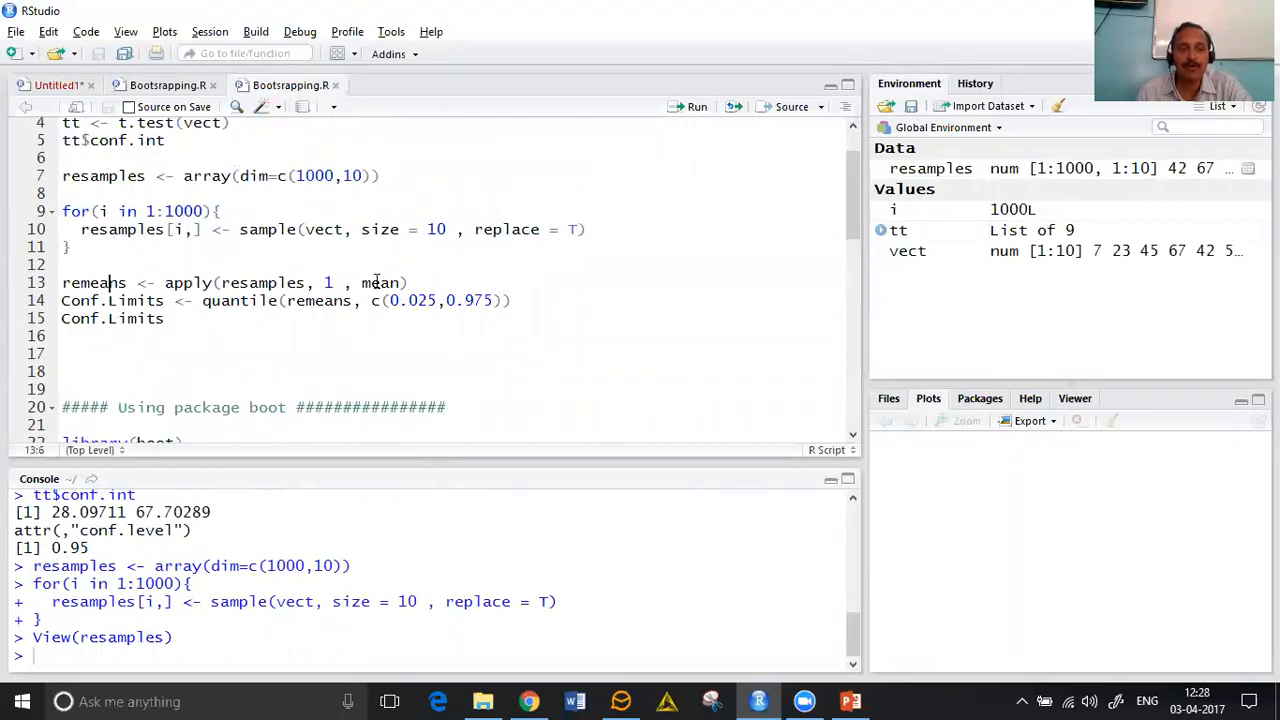
Compute remeans <- apply(resamples, 1, mean) and print the 1000 resample means.
left_click(408, 282)
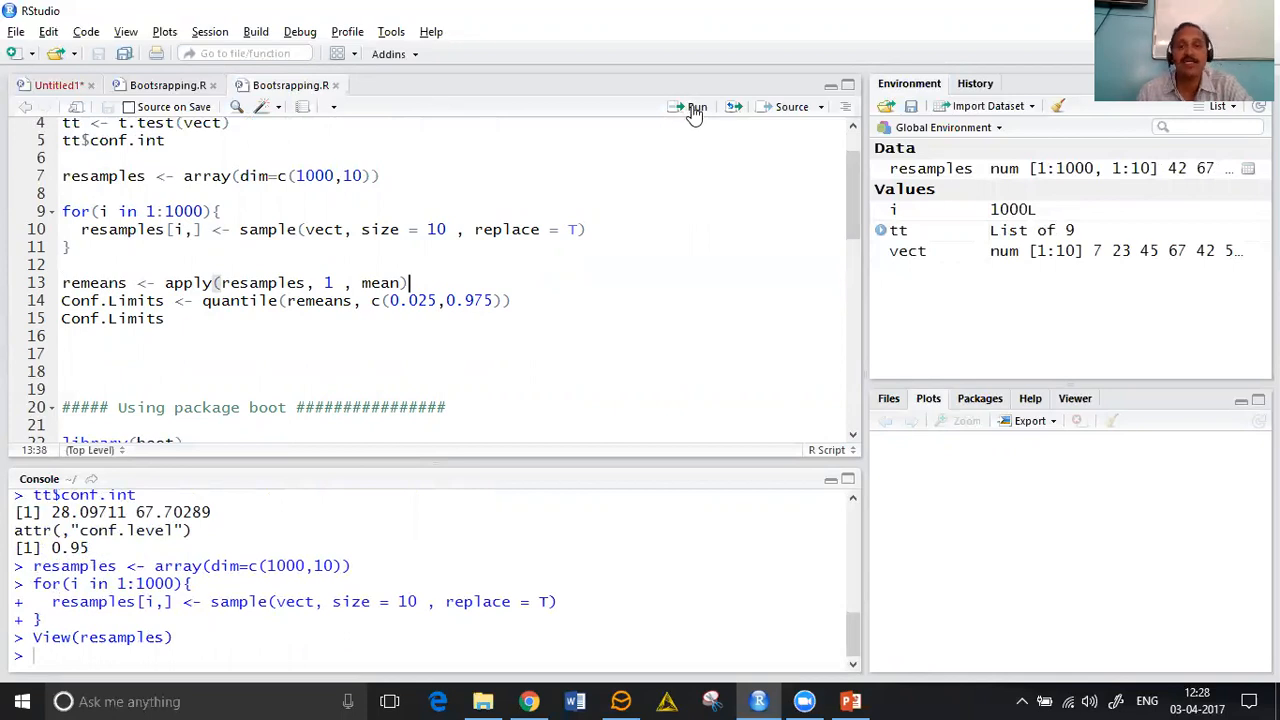
left_click(696, 108)
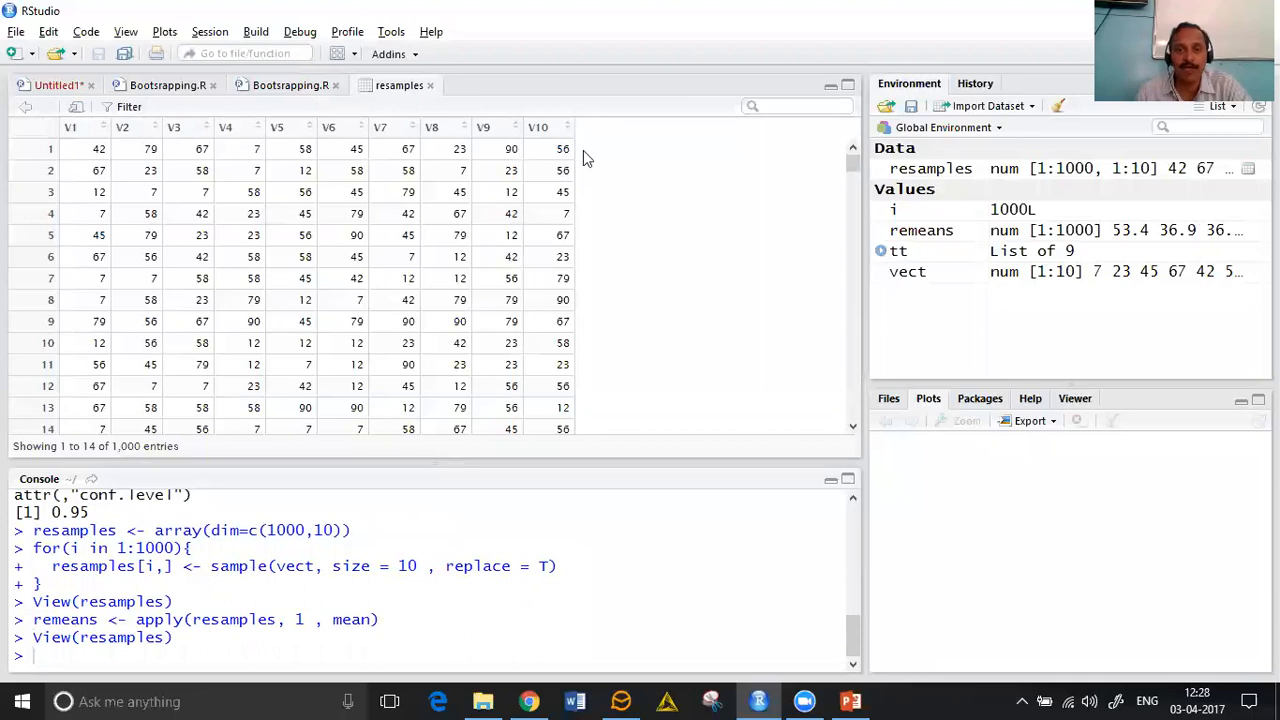
mouse_move(432, 96)
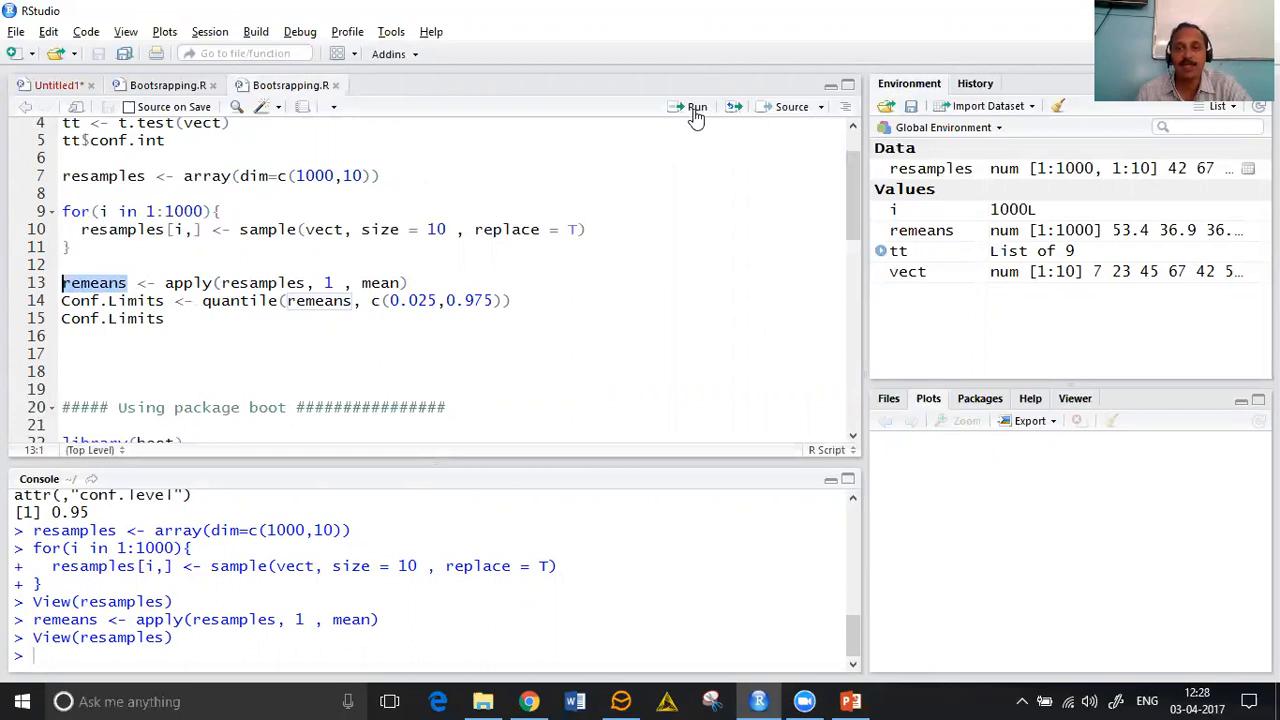
left_click(696, 108)
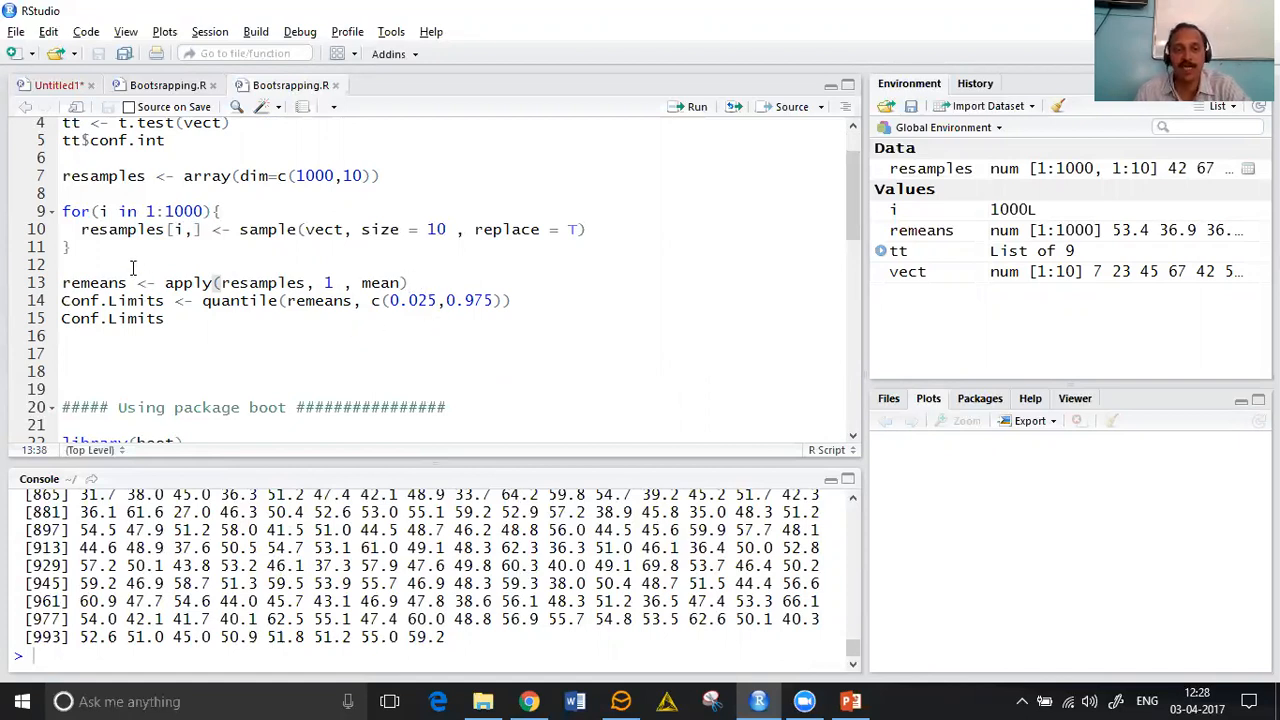
Compute Conf.Limits from the 2.5% and 97.5% quantiles, printing 32.1975 and 62.6025.
double_click(92, 284)
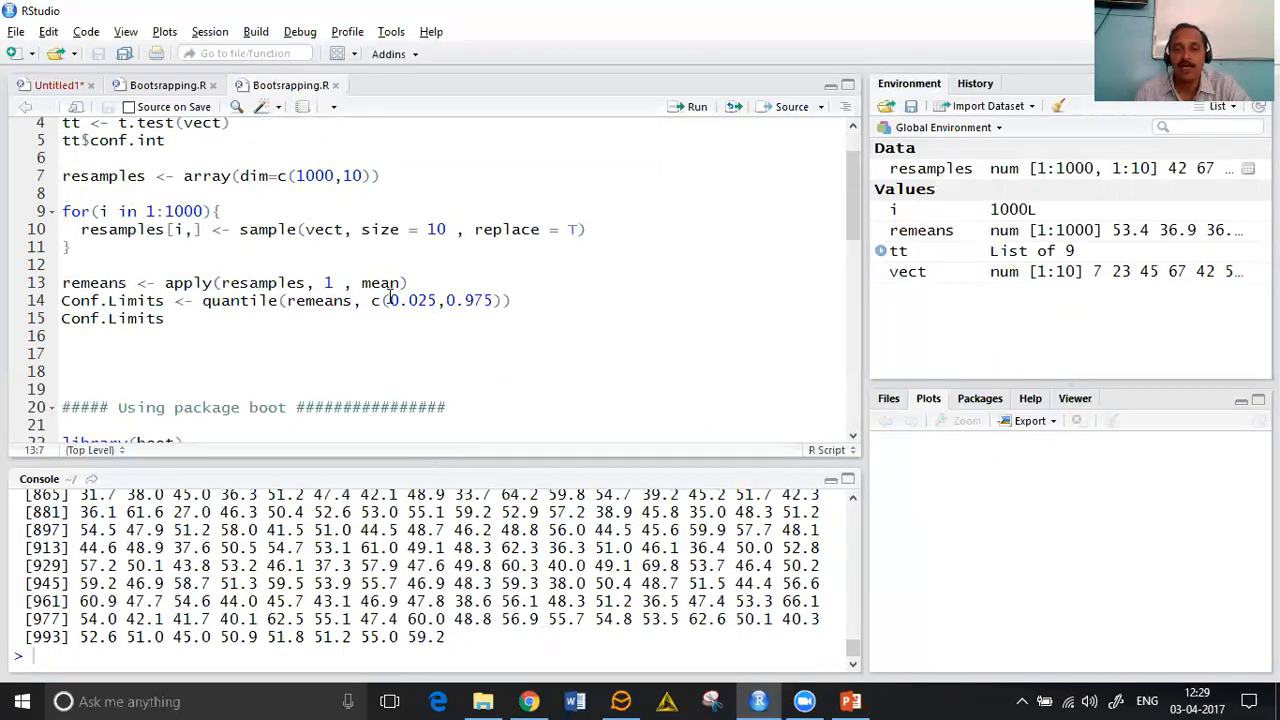
double_click(412, 300)
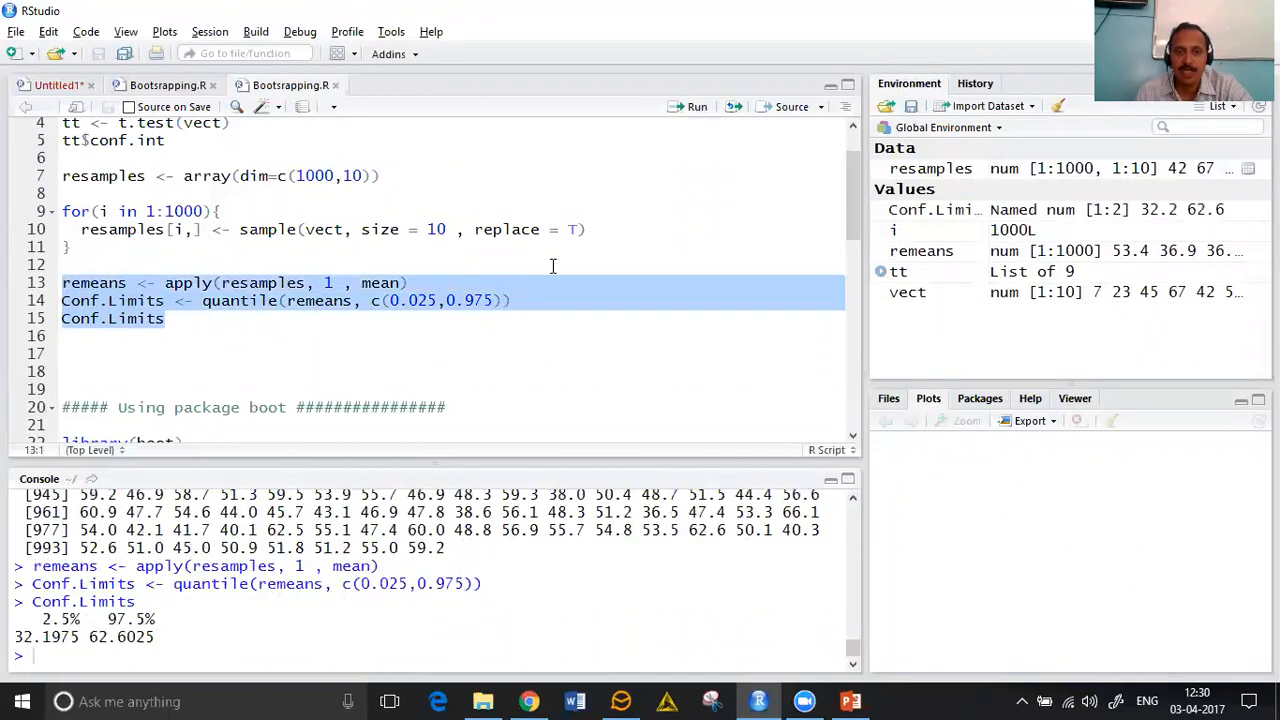
left_click(164, 318)
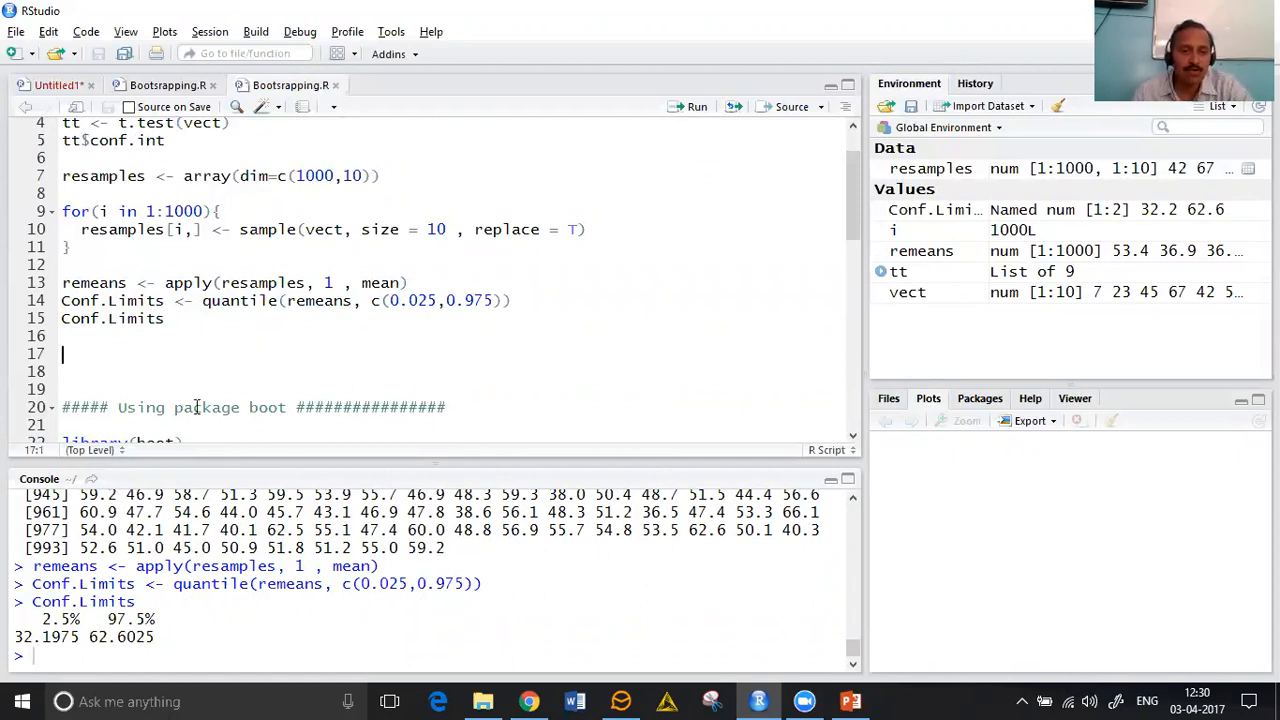
mouse_move(280, 340)
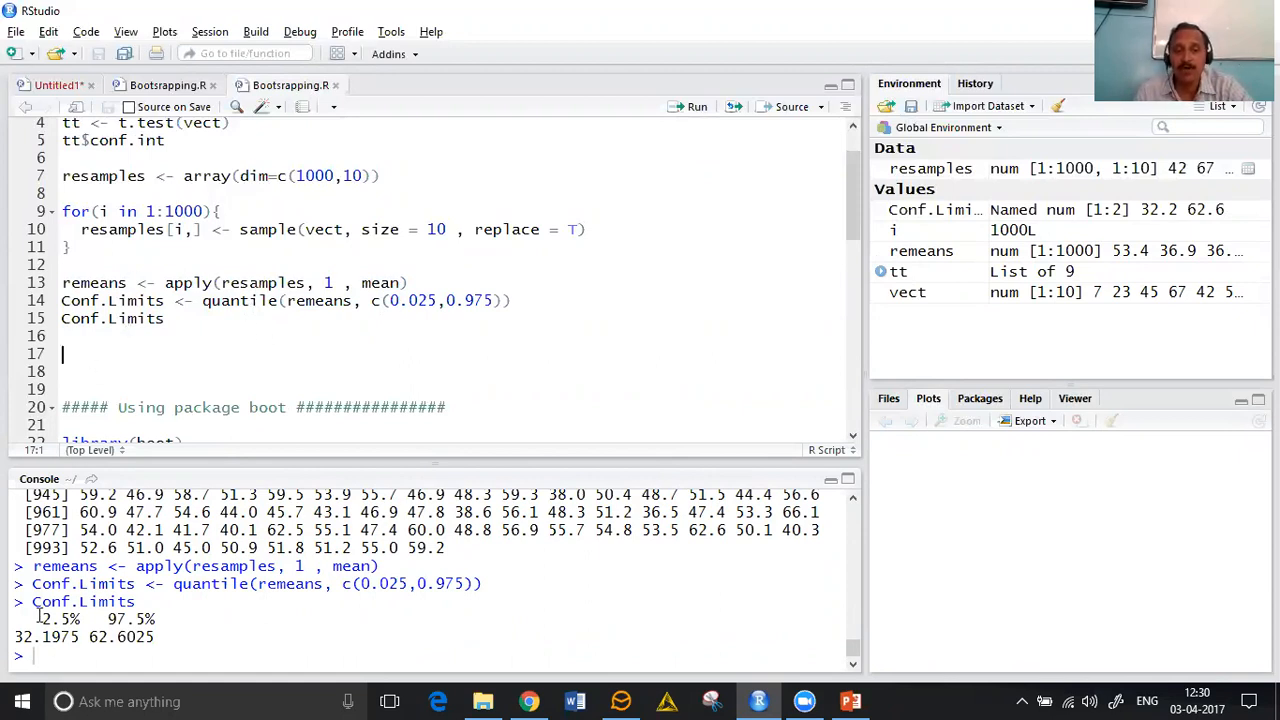
double_click(56, 620)
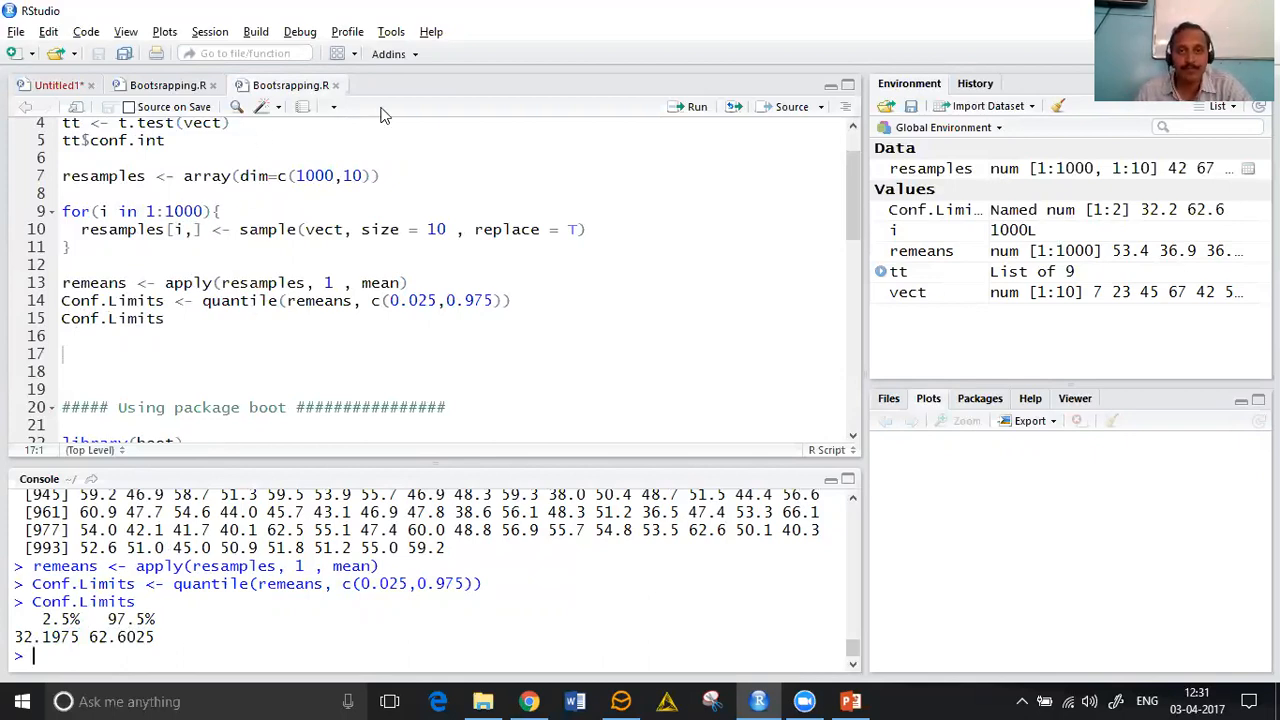
mouse_move(550, 18)
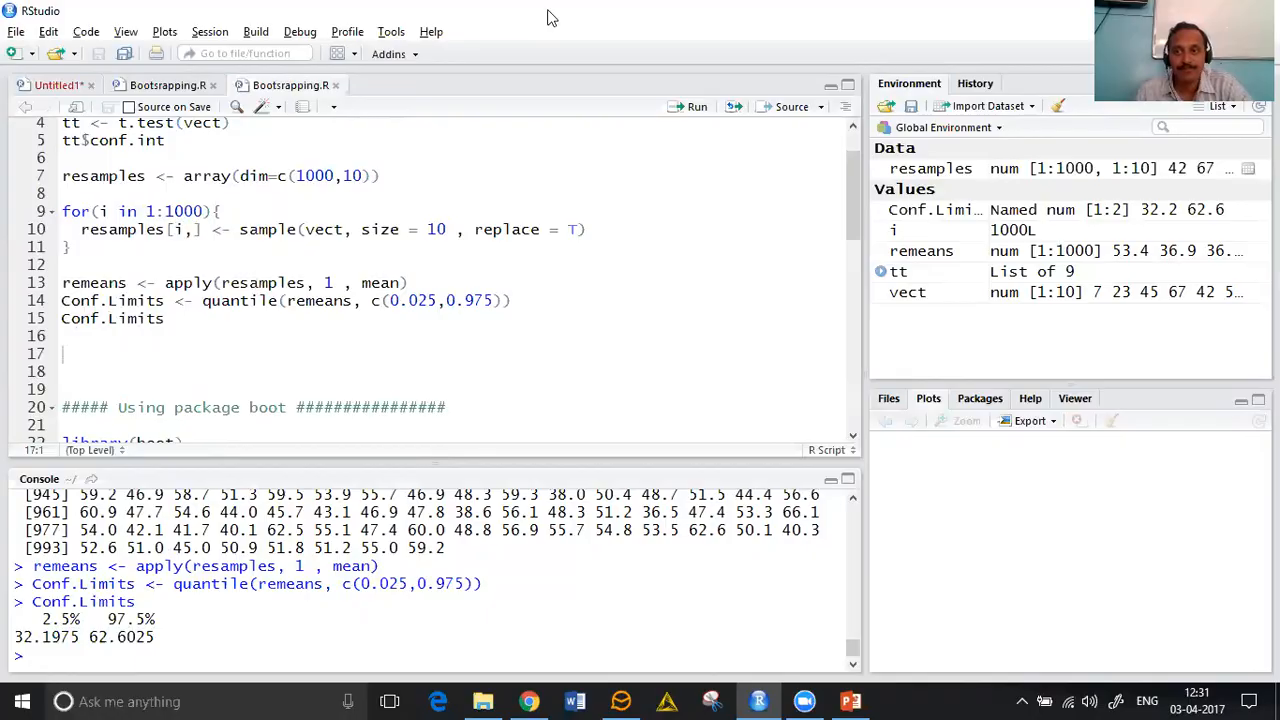